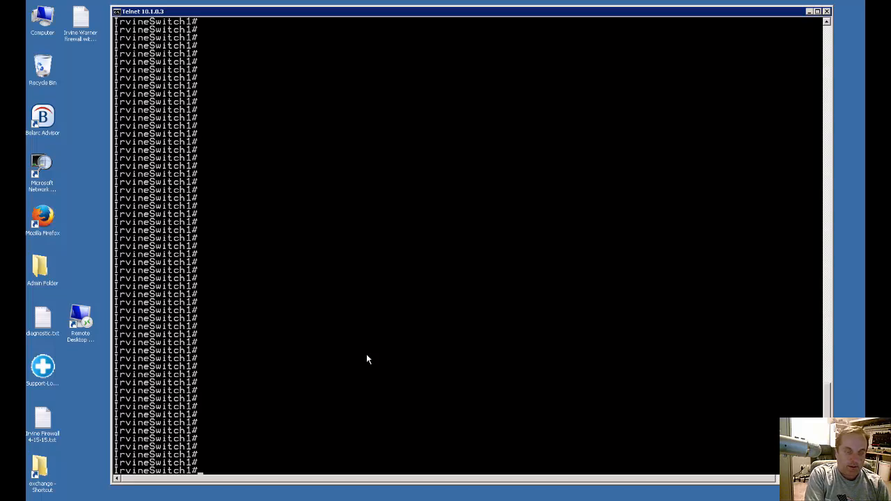
# Enter global configuration with 'config t' and start configuring interface VLAN 100
pyautogui.click(416, 379)
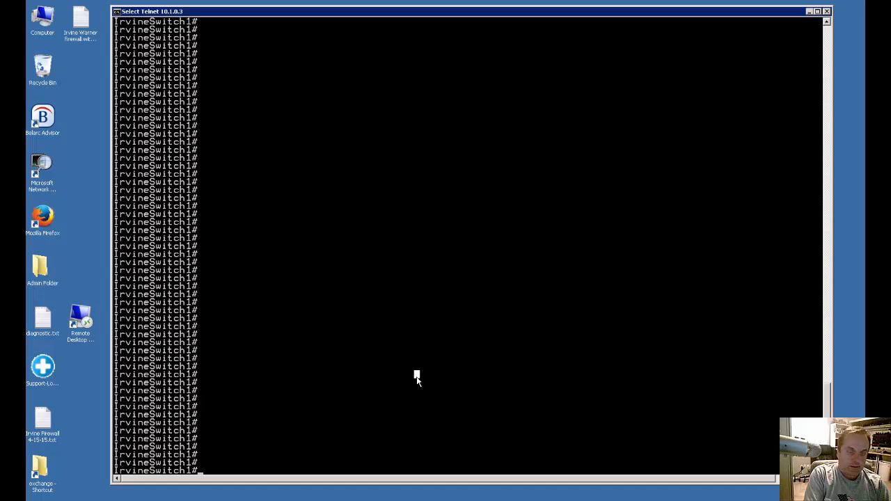
pyautogui.write('config t')
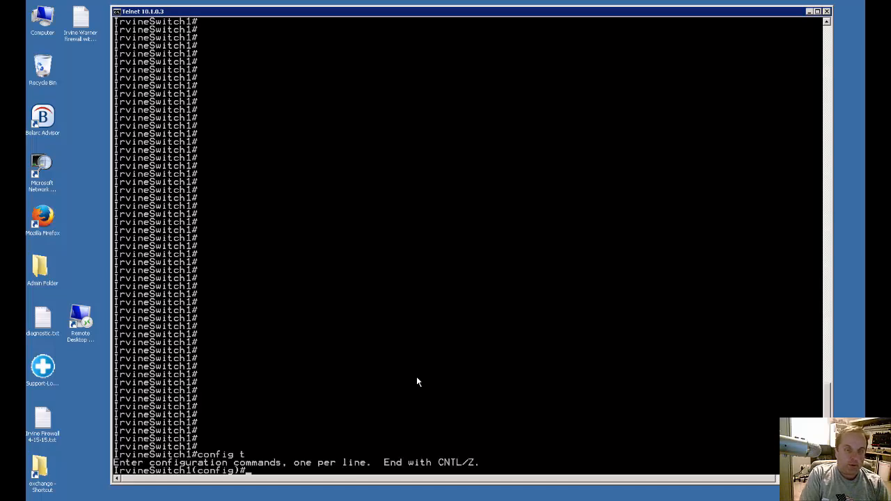
pyautogui.write('i')
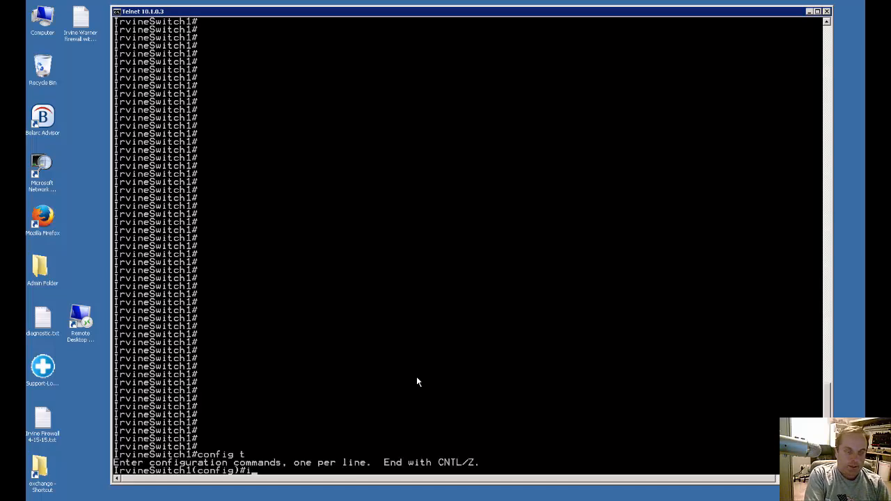
pyautogui.write('nt vlan 100')
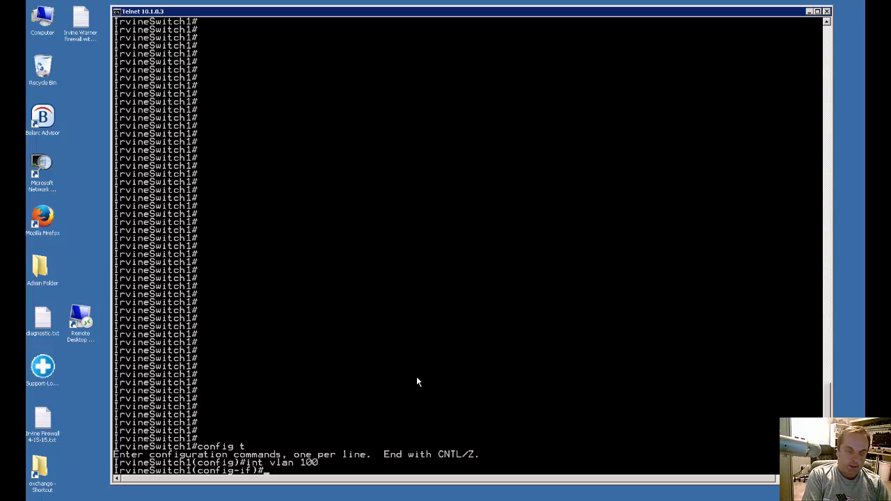
# Assign ip address 100.100.100.1 255.255.255.0 to VLAN 100 and exit the interface
pyautogui.write('ip ad')
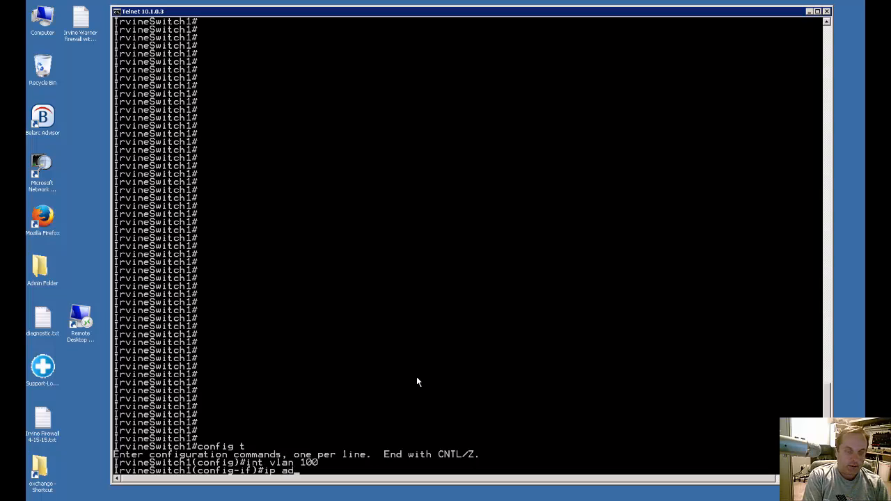
pyautogui.write('dress')
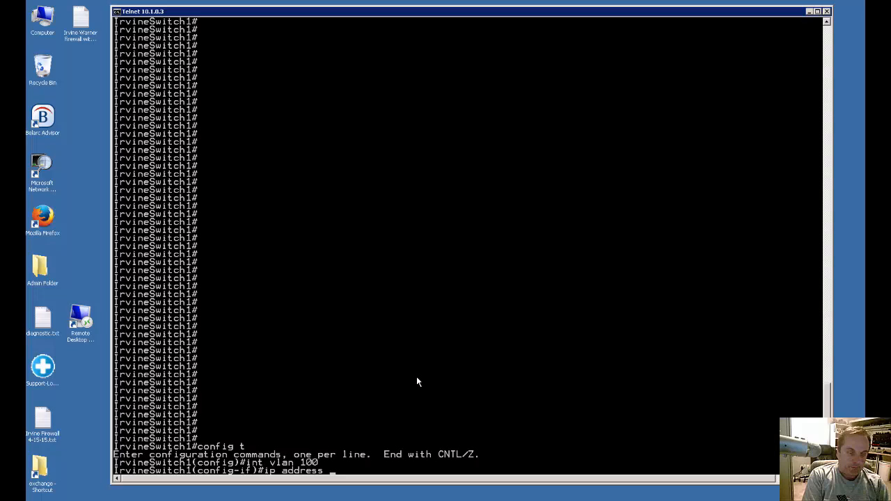
pyautogui.write('100.100.')
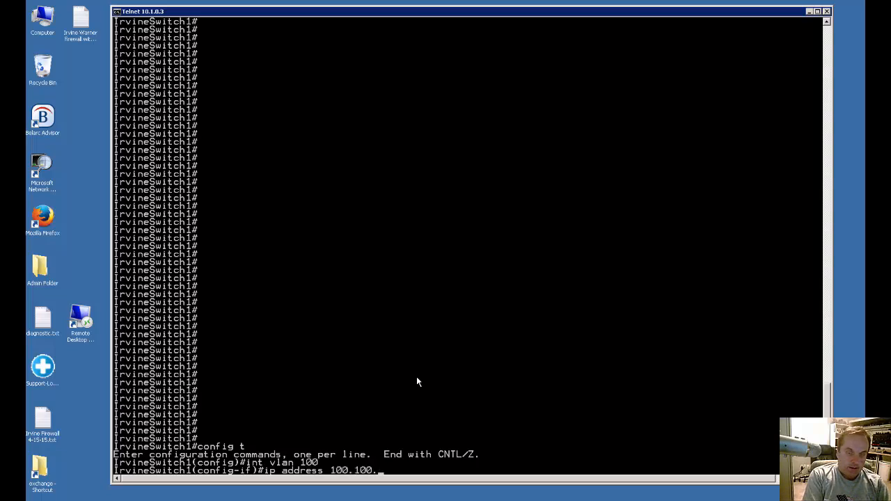
pyautogui.write('100.1')
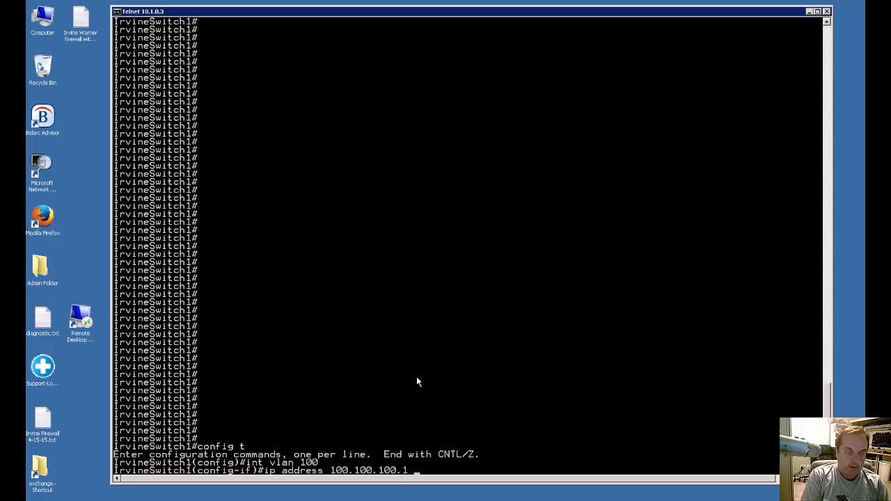
pyautogui.write('255.255.255.0')
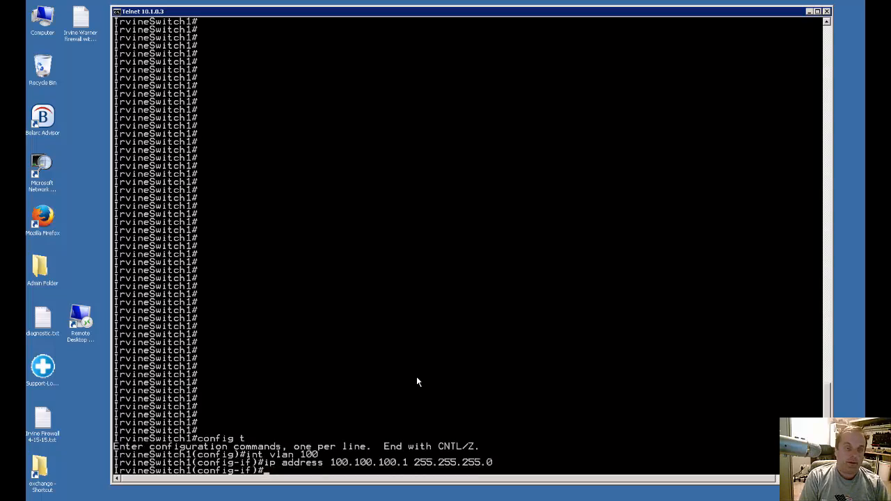
pyautogui.write('exit')
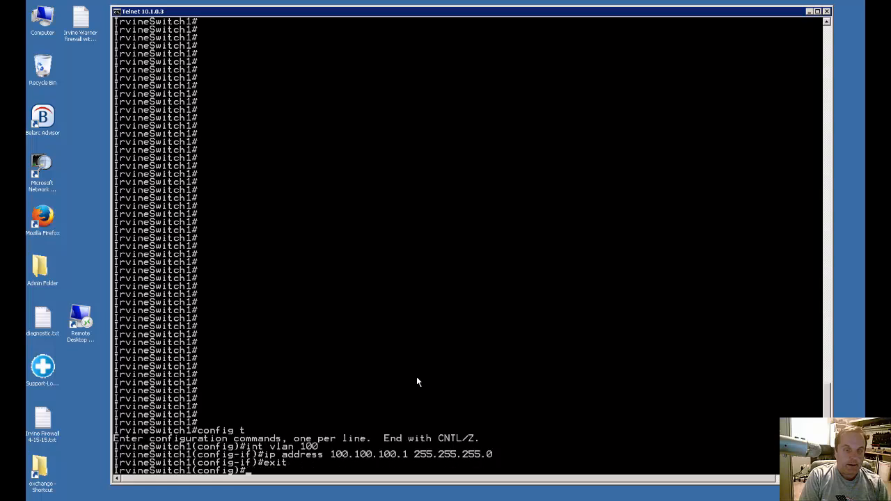
# Run 'show vlan' to list the default VLAN and VLAN0002 with their ports
pyautogui.write('sh vlan')
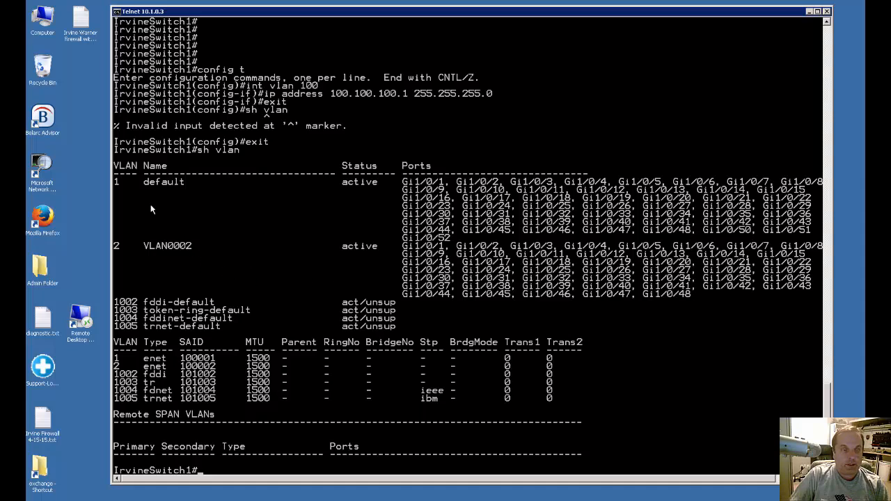
pyautogui.moveTo(184, 444)
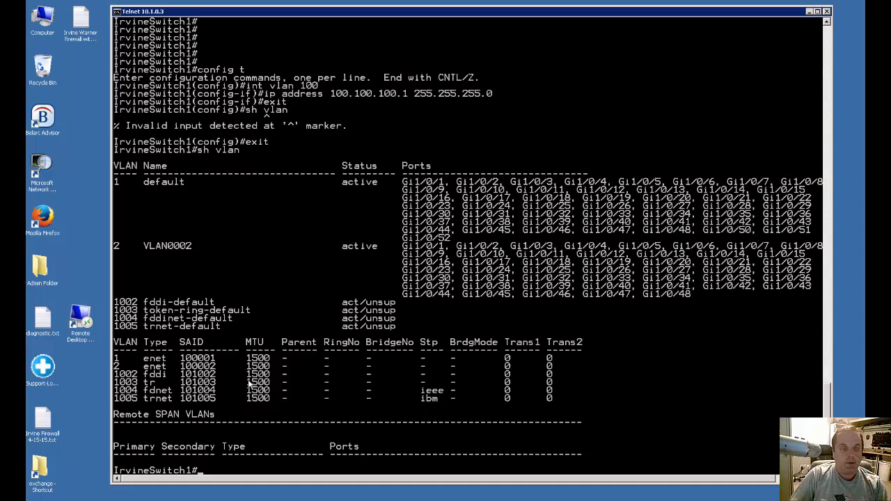
pyautogui.moveTo(272, 434)
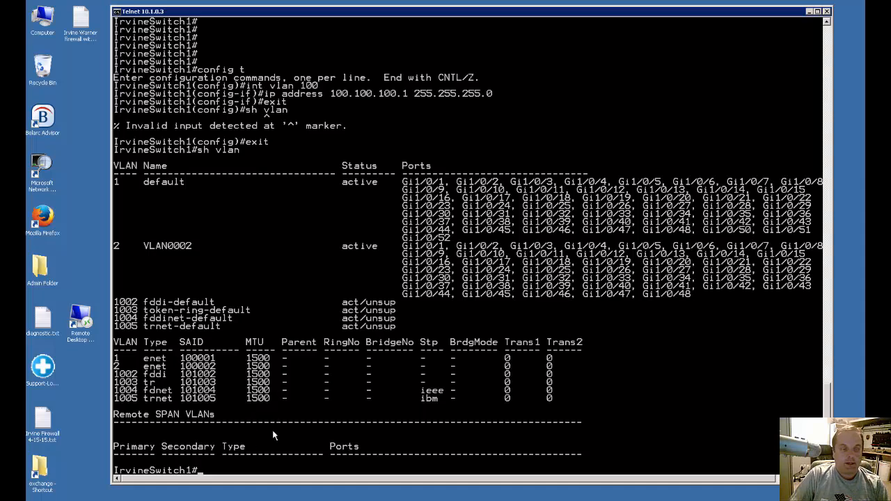
pyautogui.moveTo(256, 443)
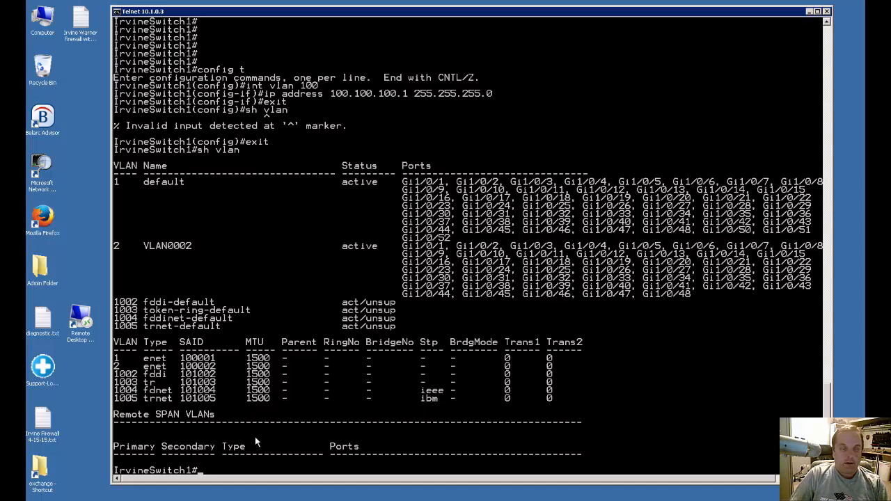
pyautogui.moveTo(226, 345)
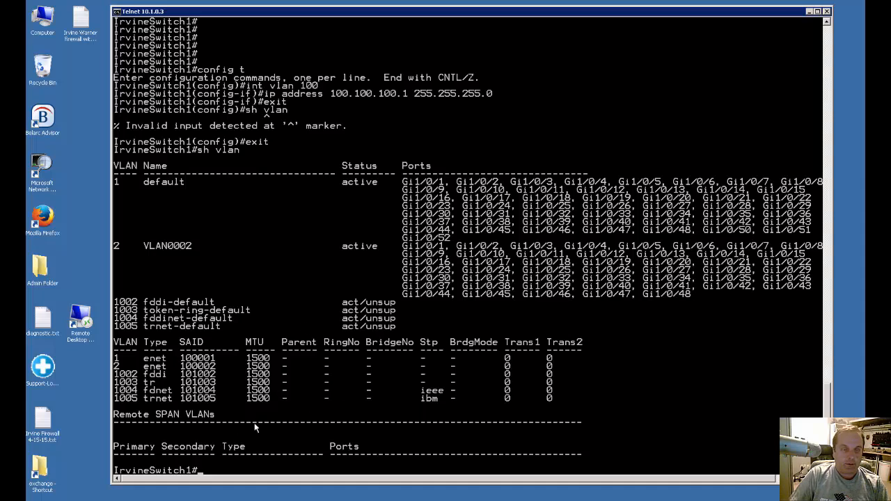
pyautogui.moveTo(223, 460)
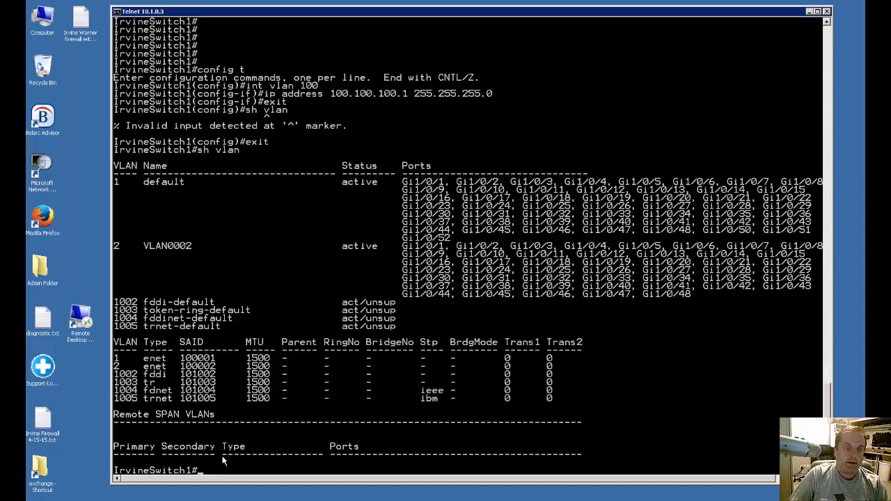
pyautogui.moveTo(248, 423)
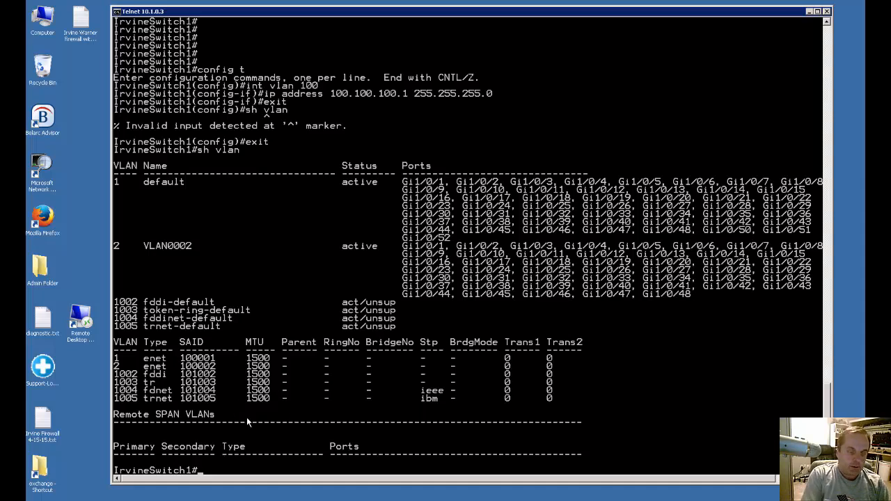
# Enter 'config t' and start configuring interface Gi1/0/47
pyautogui.write('config t')
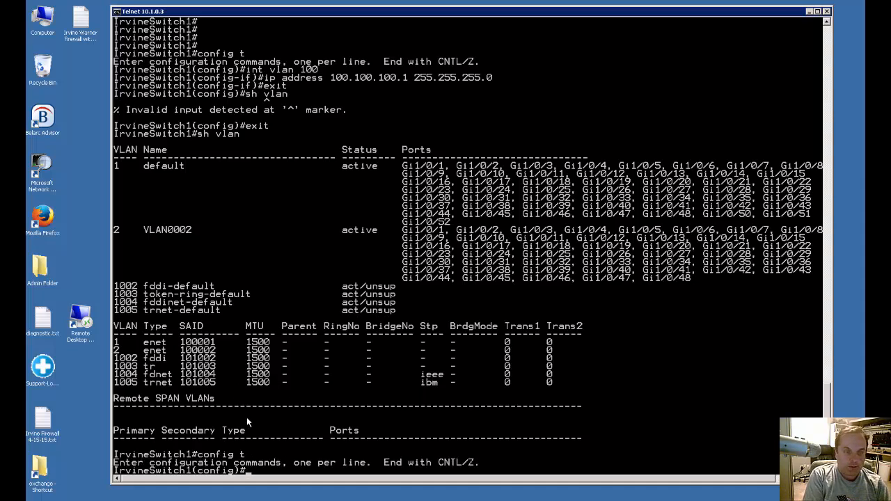
pyautogui.write('int g1/0/')
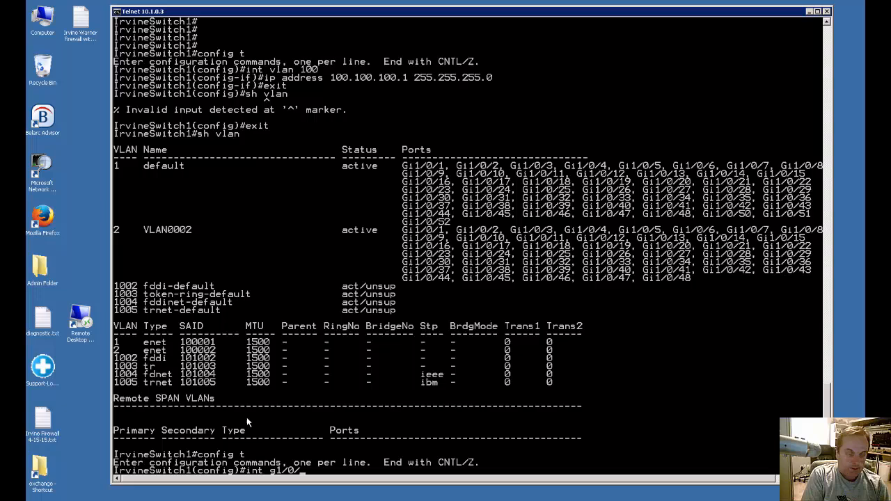
pyautogui.write('47')
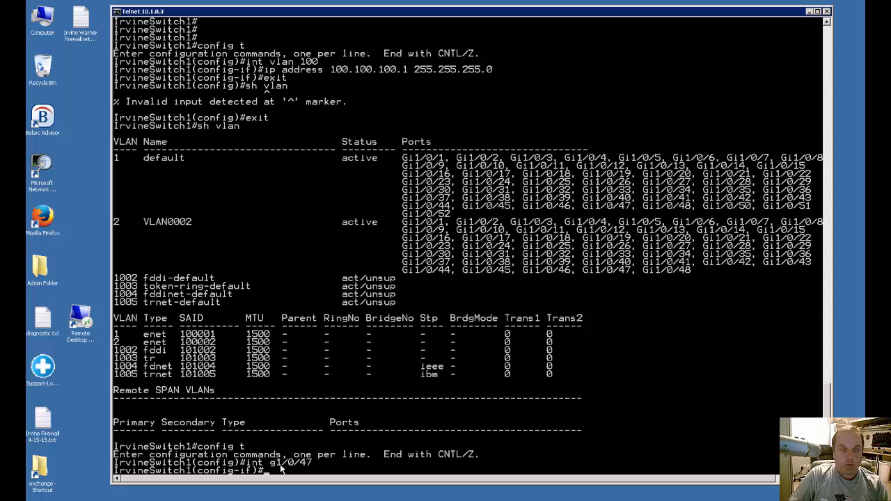
pyautogui.moveTo(290, 468)
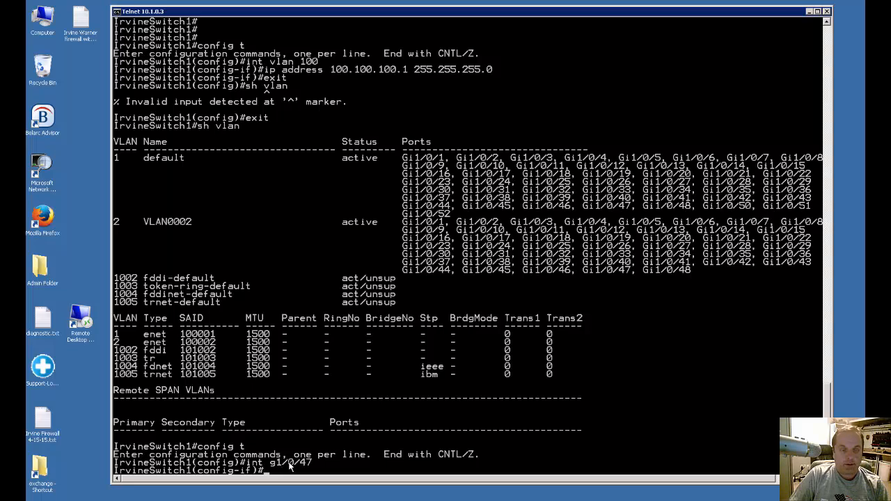
pyautogui.moveTo(298, 469)
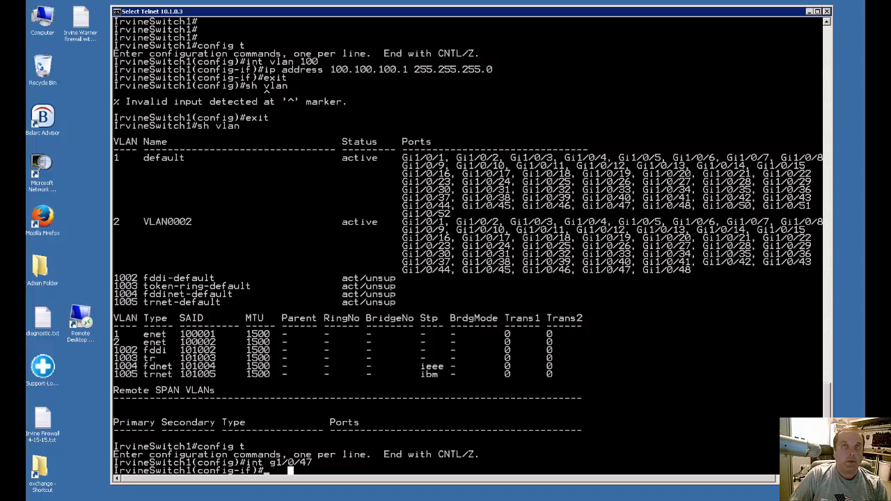
pyautogui.moveTo(345, 449)
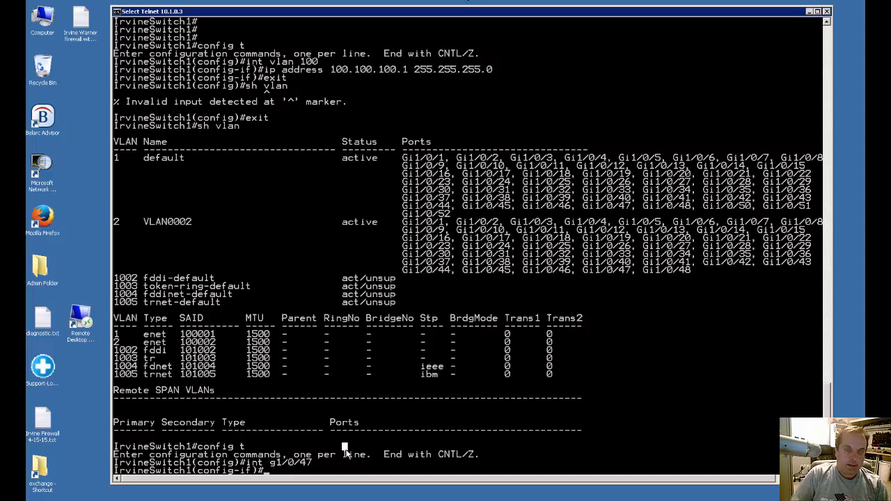
# Set Gi1/0/47 as 'switchport access vlan 100', creating VLAN 100
pyautogui.write('switchport access')
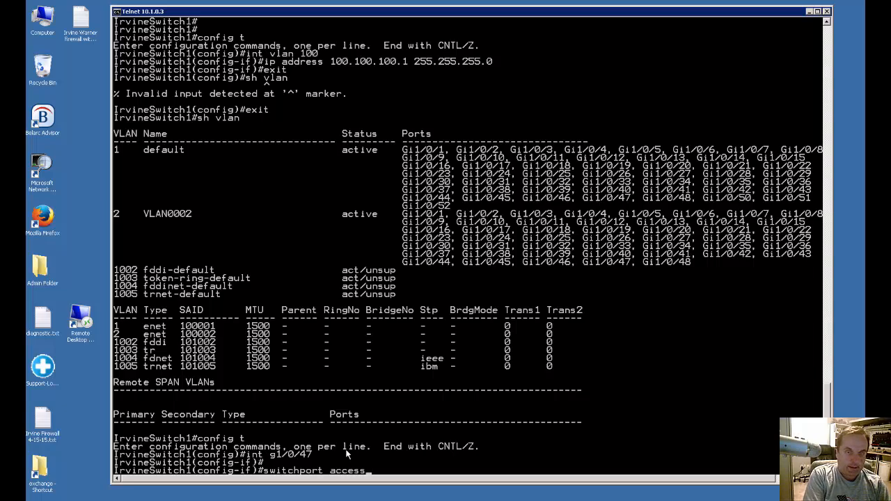
pyautogui.write('vlan 100')
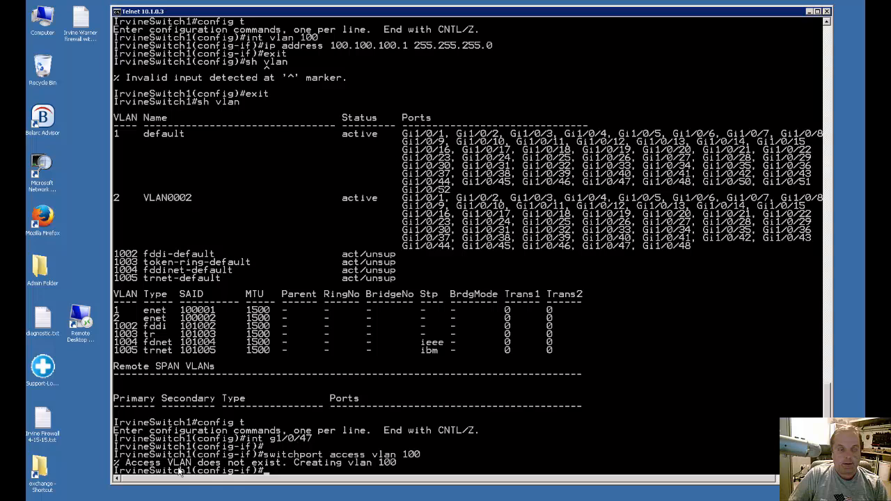
pyautogui.moveTo(306, 465)
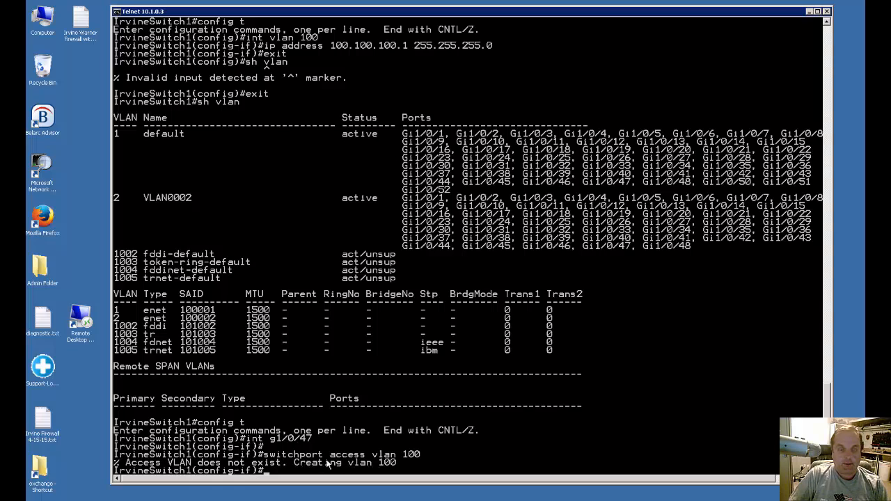
pyautogui.moveTo(404, 466)
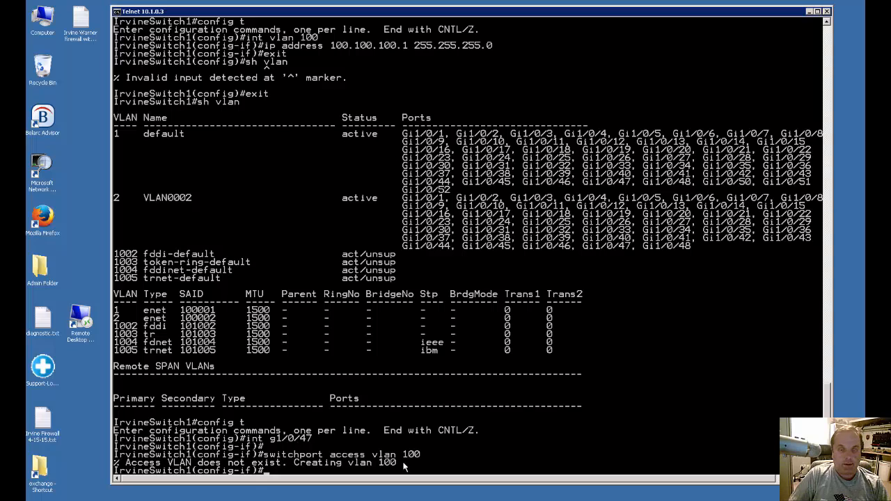
pyautogui.moveTo(433, 448)
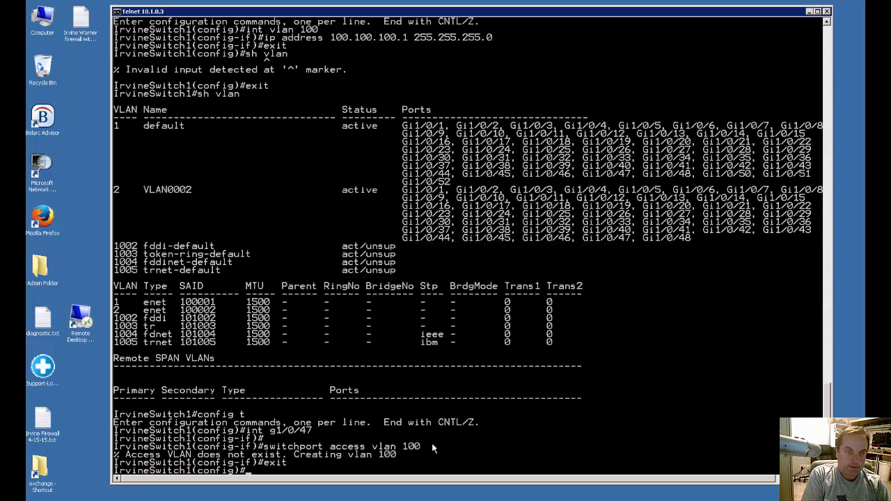
# Exit configuration and run 'sh int vlan 100' showing 100.100.100.1/24, interface up, line protocol down
pyautogui.write('exit')
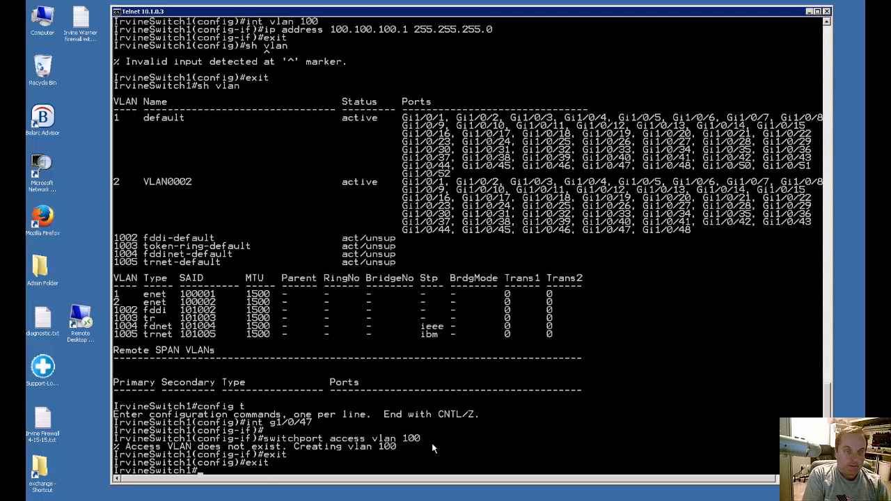
pyautogui.write('sh int v')
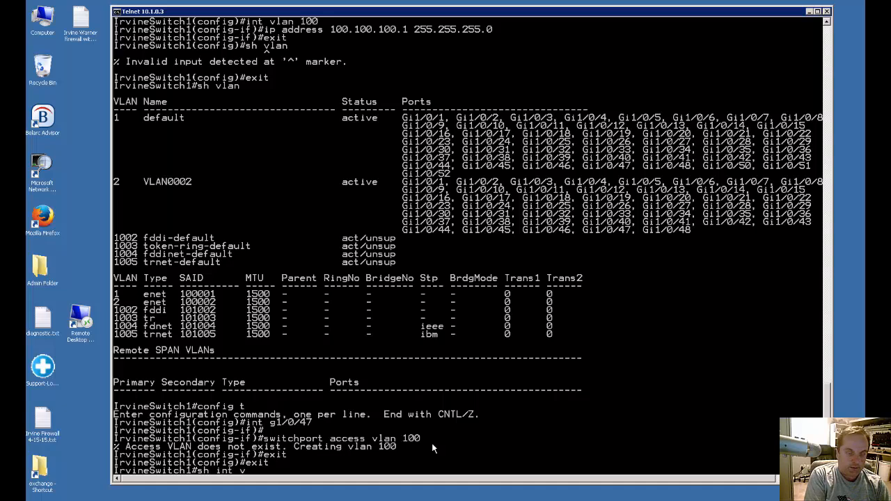
pyautogui.press('Return')
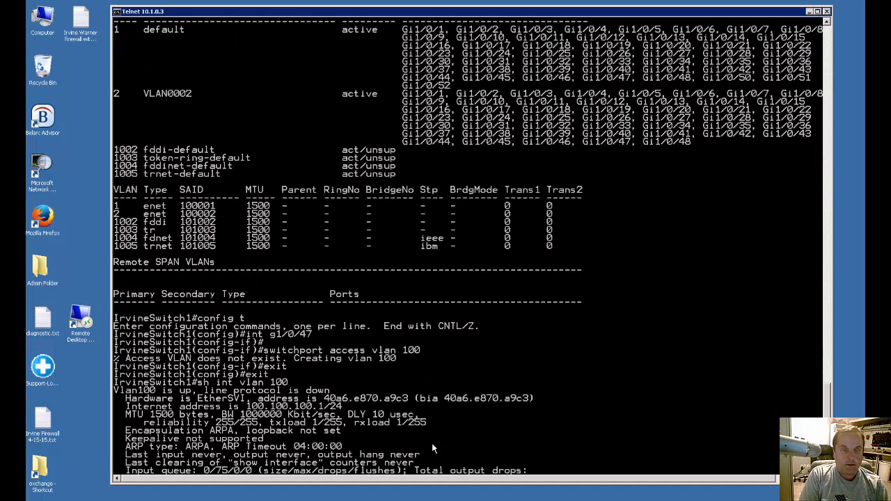
pyautogui.scroll(-3)
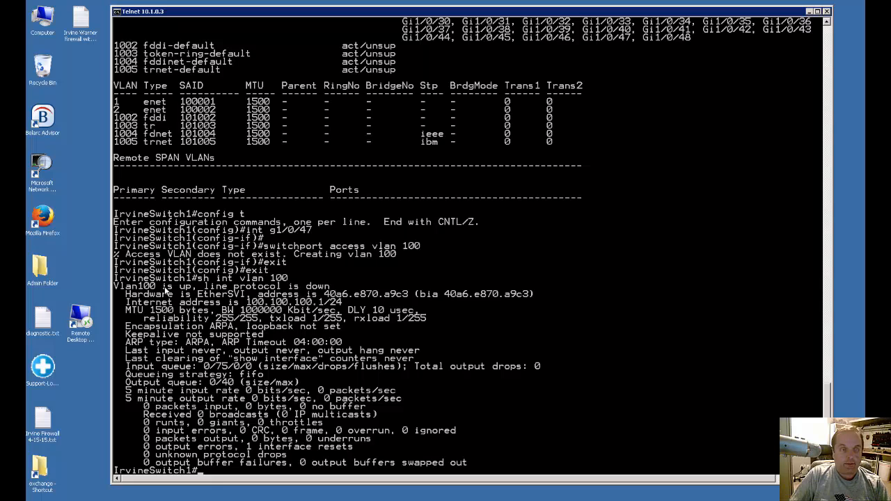
pyautogui.moveTo(322, 295)
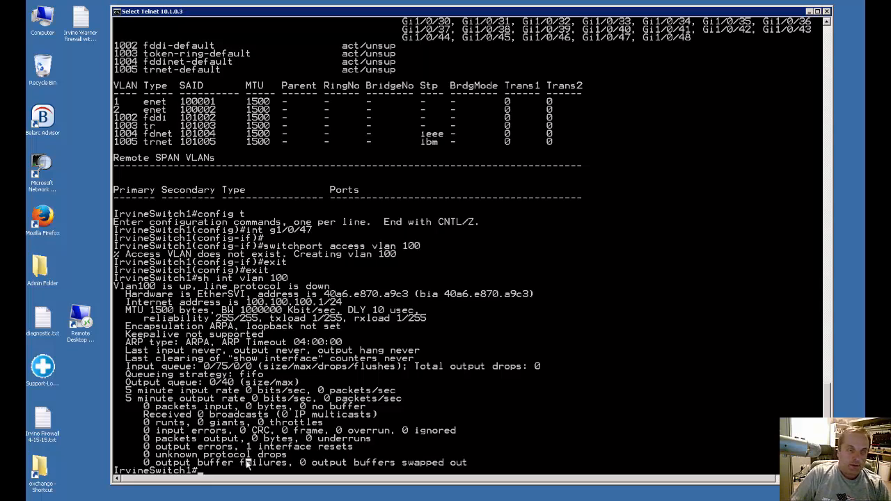
# Ping 100.100.100.1 with 5/5 success, then recheck interface VLAN 100 showing line protocol up
pyautogui.write('p')
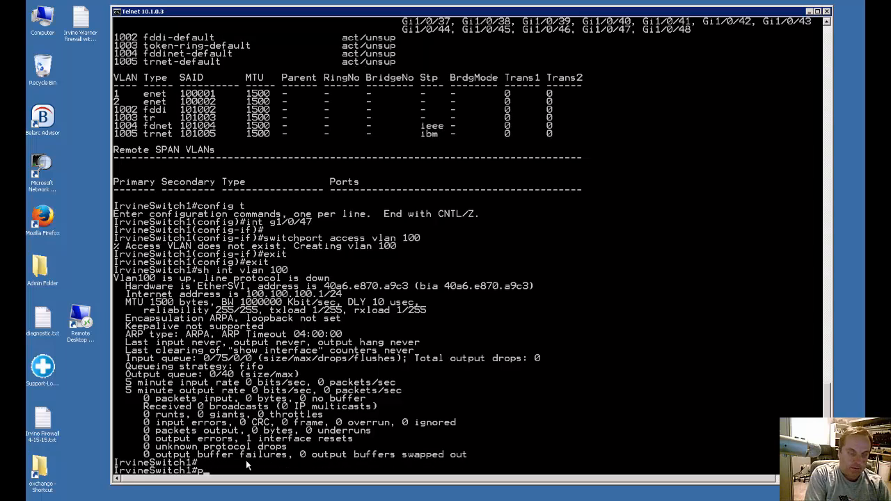
pyautogui.write('ing 100.100.100.1')
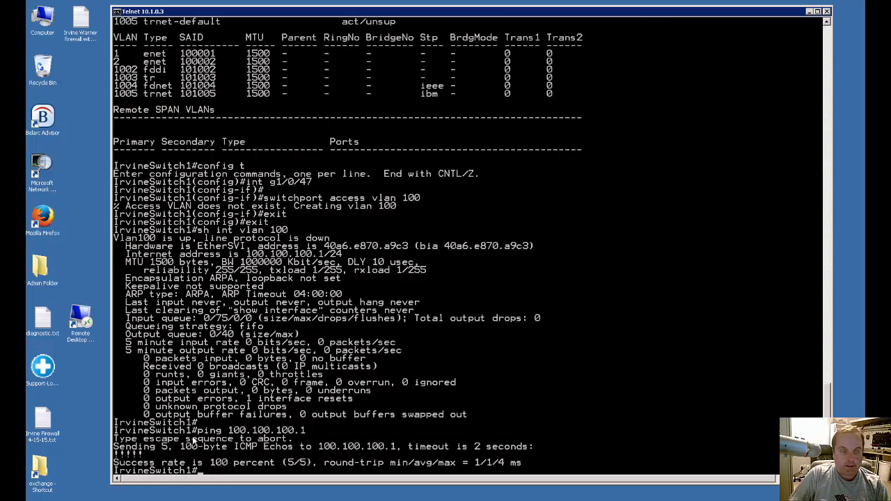
pyautogui.write('sh int vlan 100')
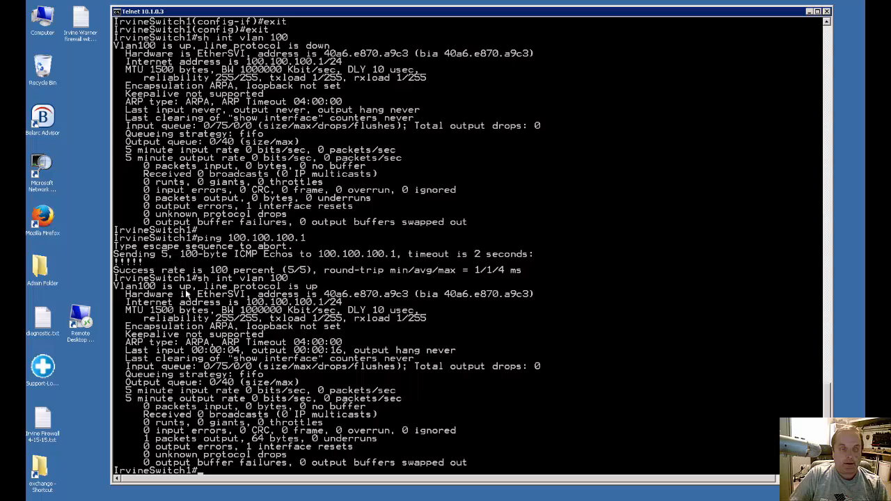
pyautogui.moveTo(298, 315)
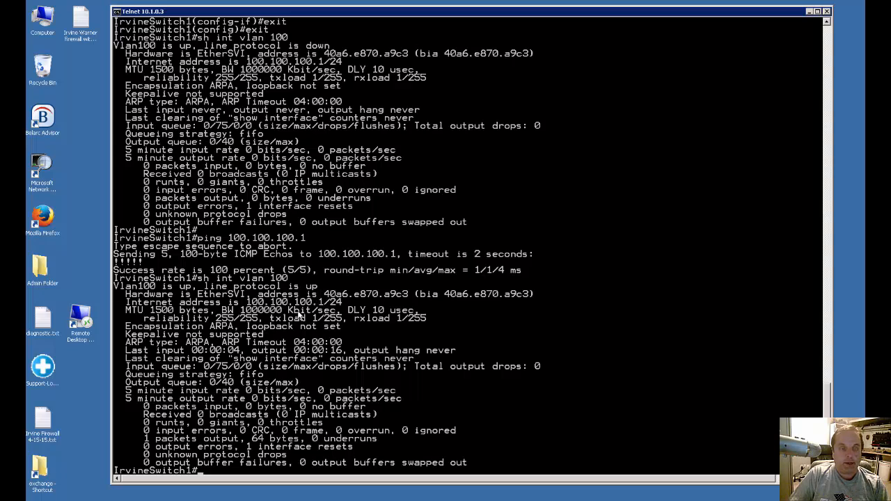
pyautogui.moveTo(391, 356)
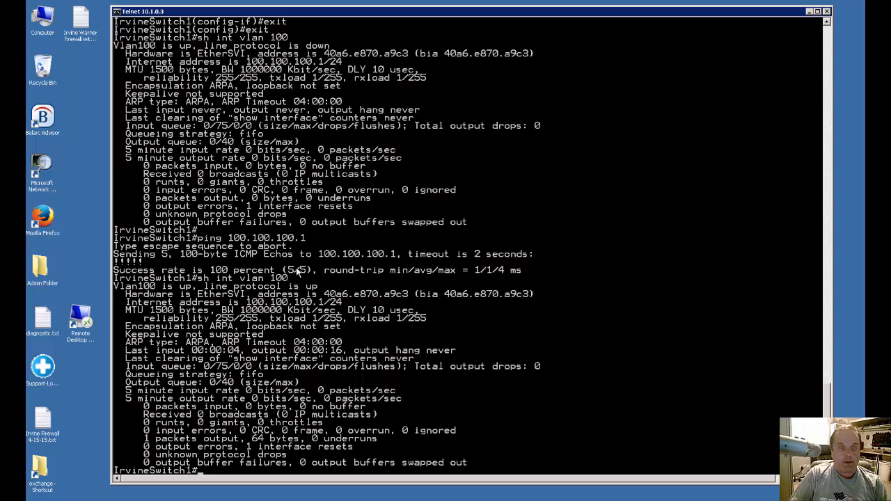
pyautogui.moveTo(286, 318)
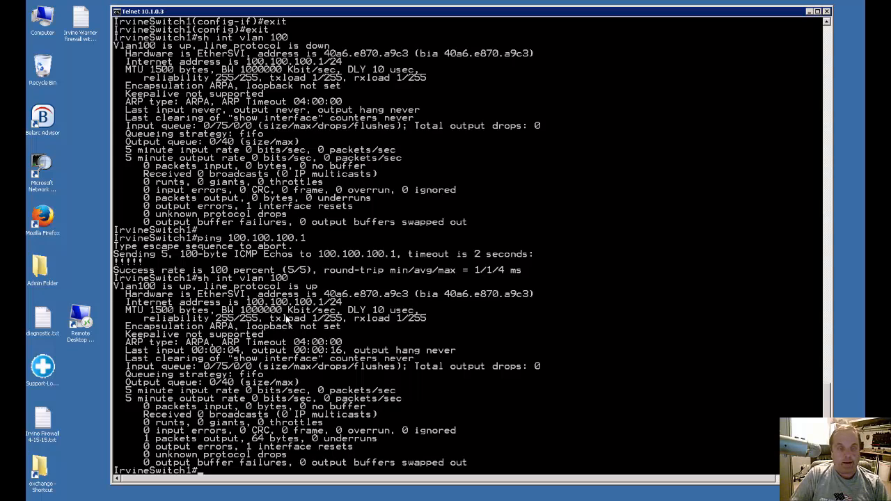
pyautogui.moveTo(292, 313)
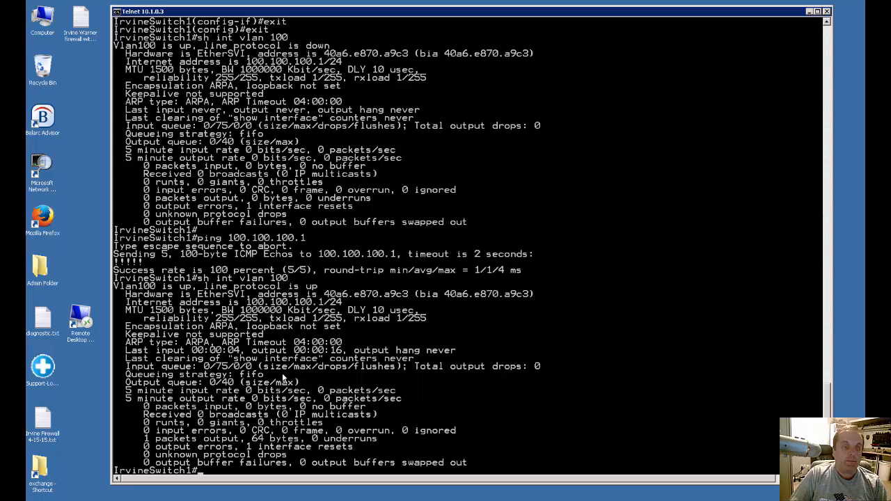
pyautogui.moveTo(331, 420)
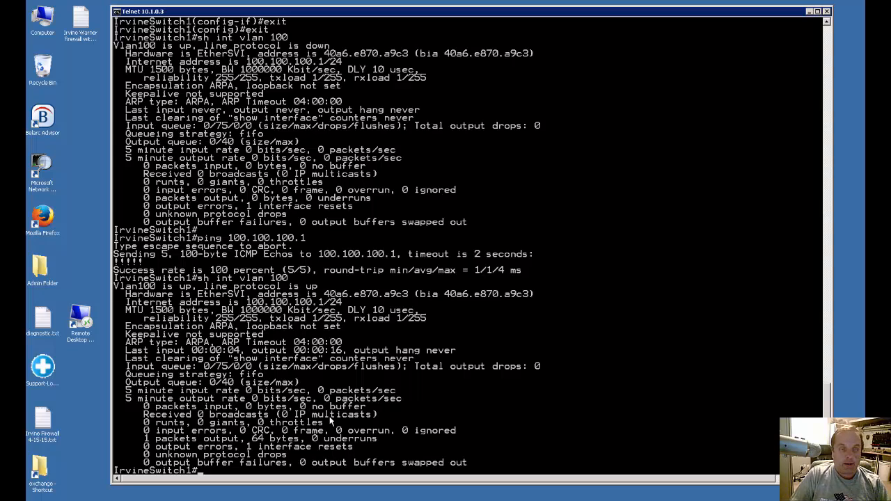